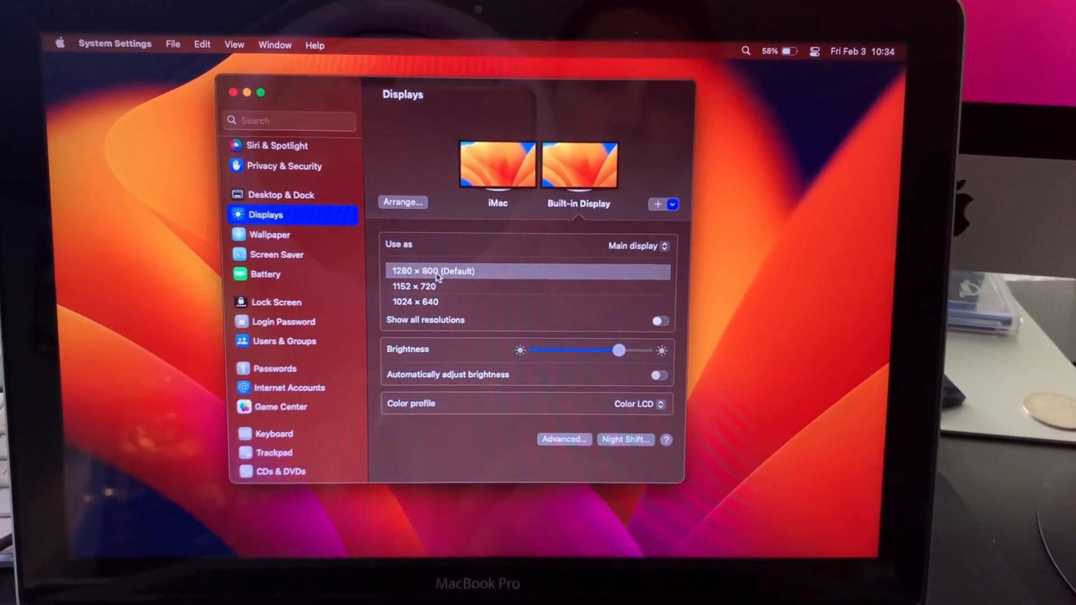
Select the iMac in Displays to show it as an extended display at 2560 × 1440.
left_click(497, 165)
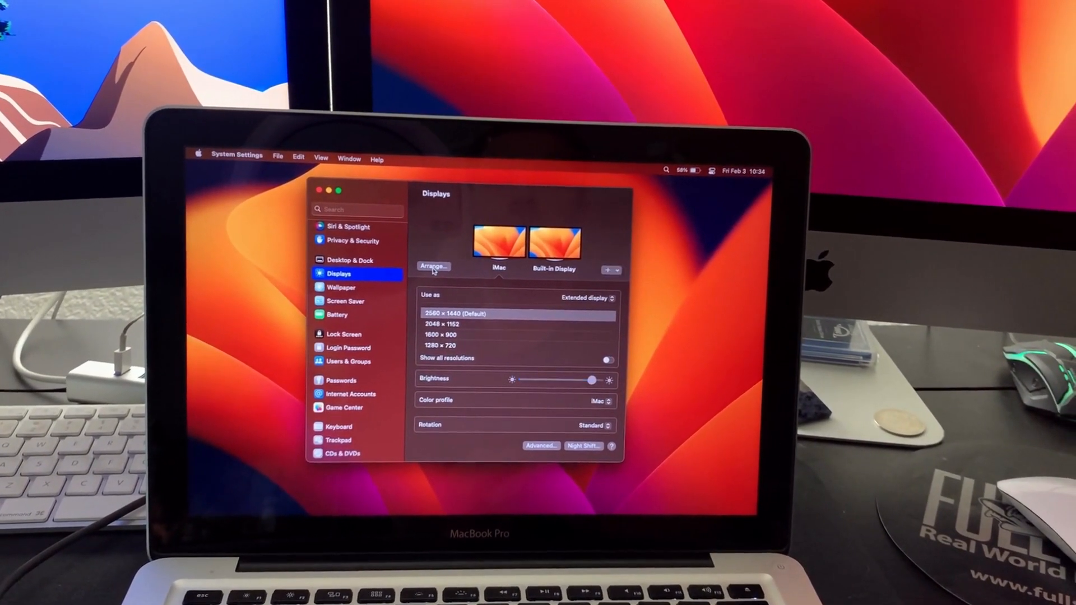
Place the built-in display below-left of the iMac in Arrange and confirm with Done.
left_click(433, 266)
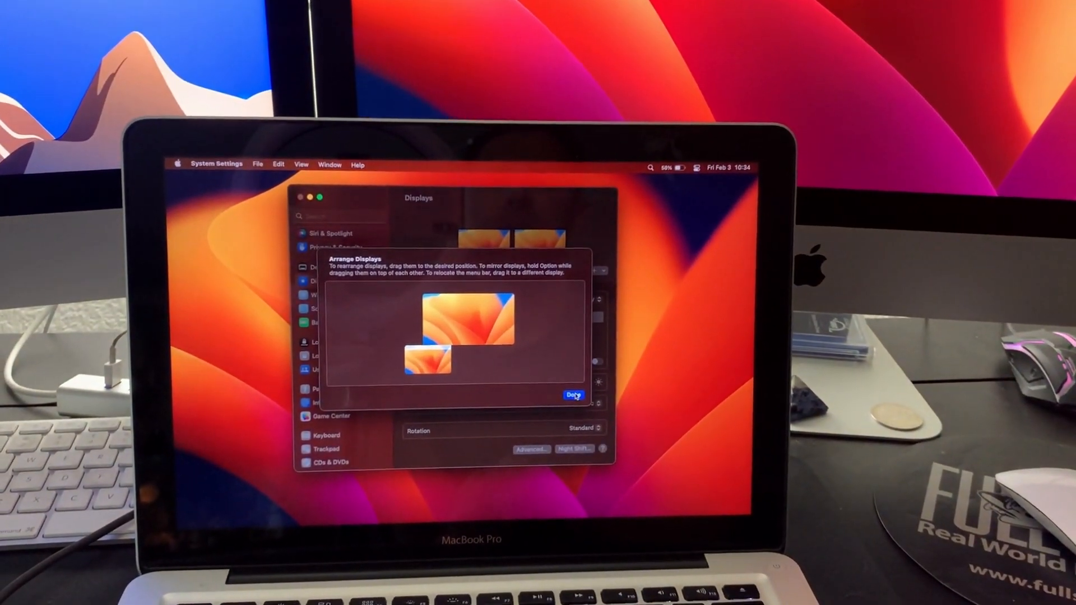
left_click(573, 395)
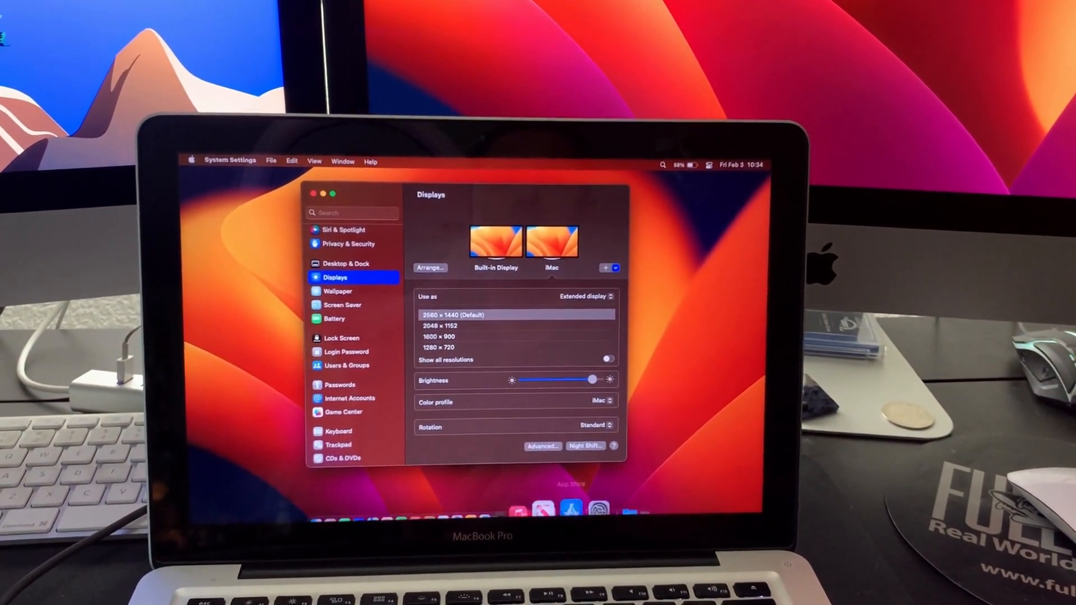